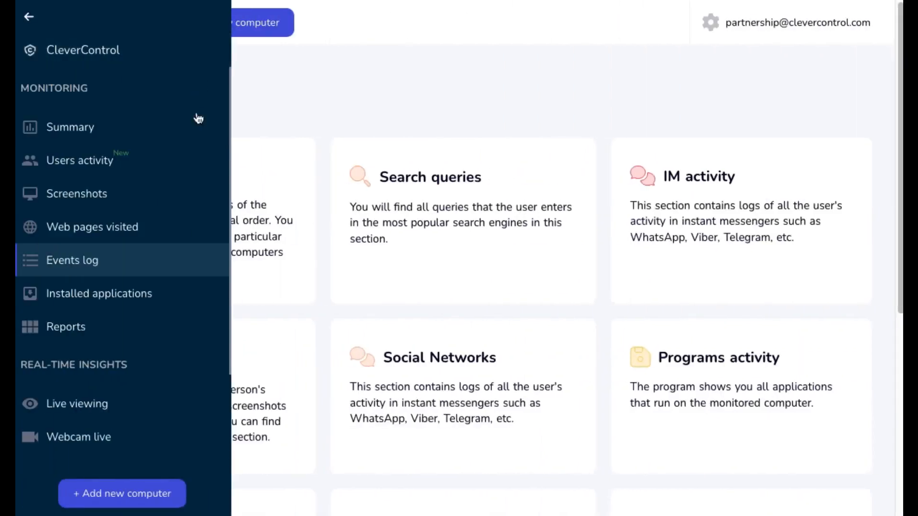
# Show the Events log overview with its monitored activity categories
pyautogui.click(32, 15)
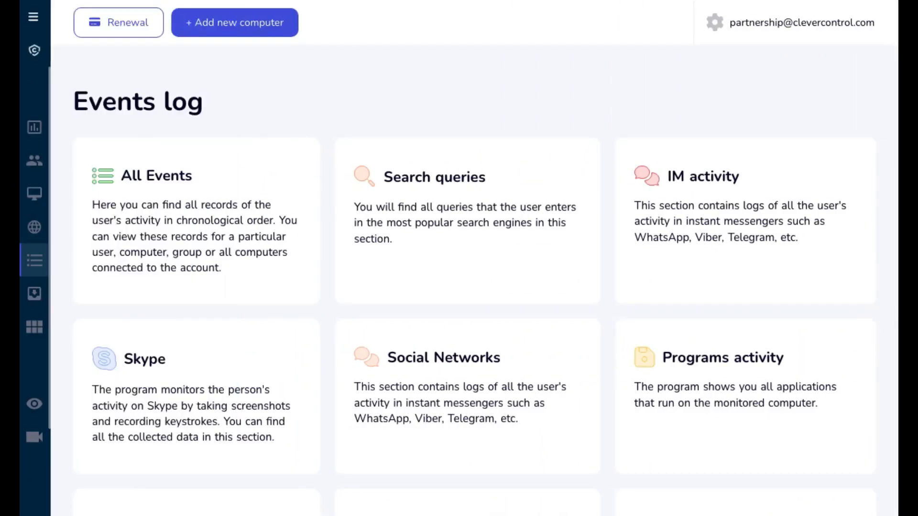
pyautogui.scroll(-3)
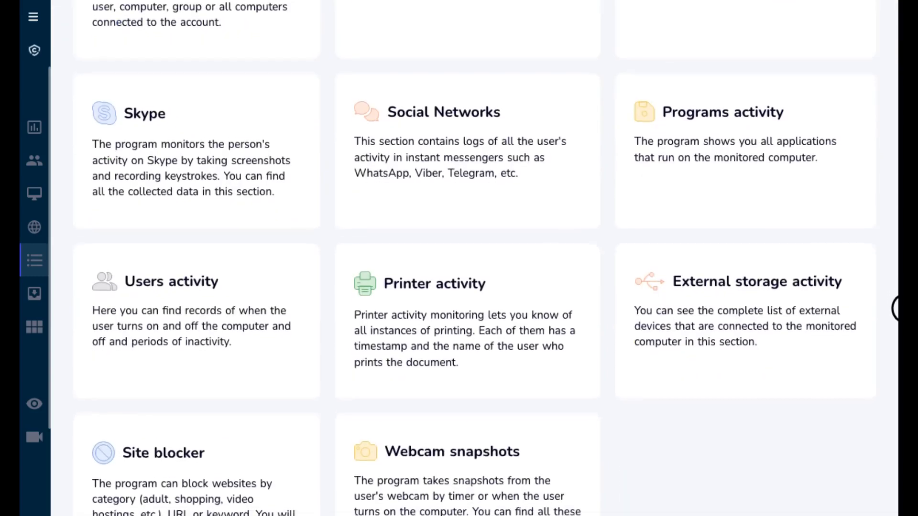
pyautogui.scroll(-3)
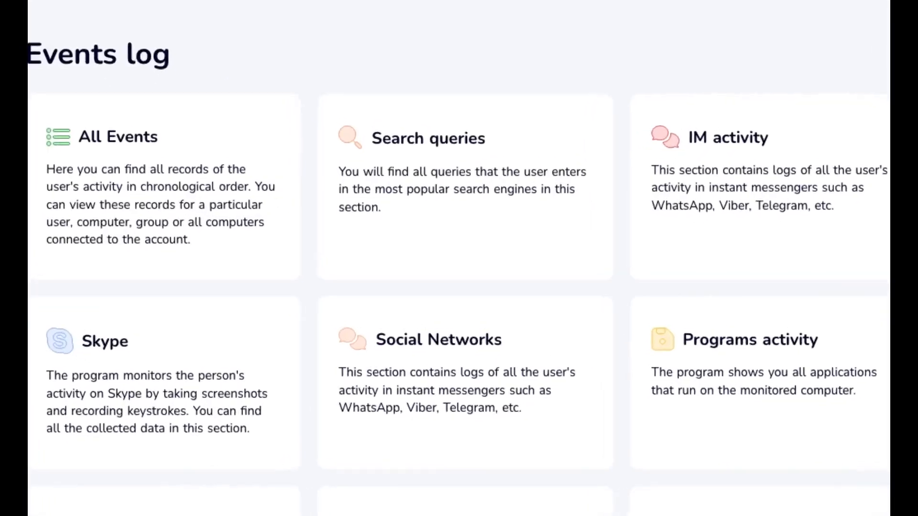
pyautogui.scroll(-3)
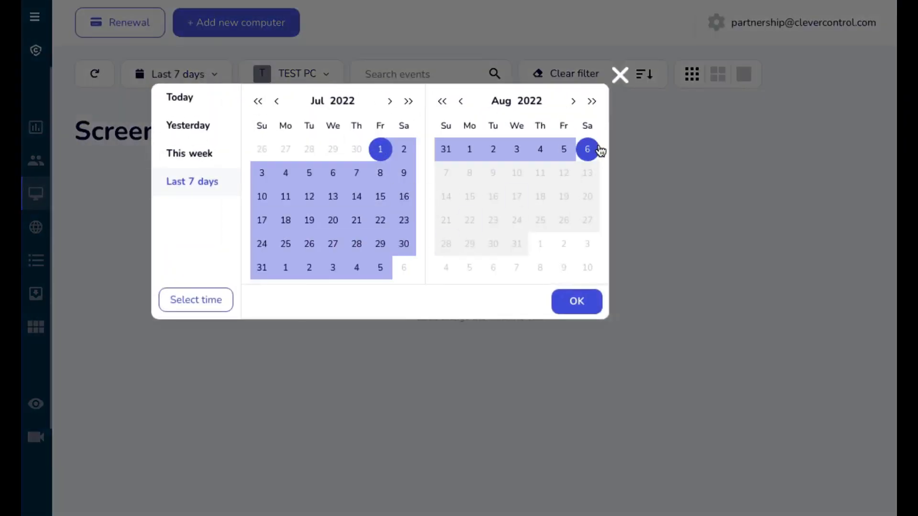
# Apply the 1 July–6 August 2022 screenshot range, then show the computer's Social Network screenshot settings
pyautogui.click(575, 301)
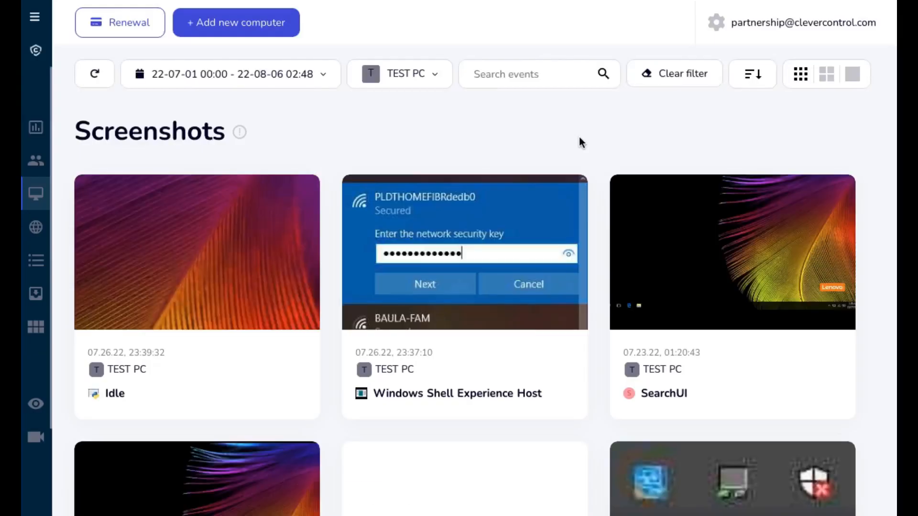
pyautogui.click(35, 194)
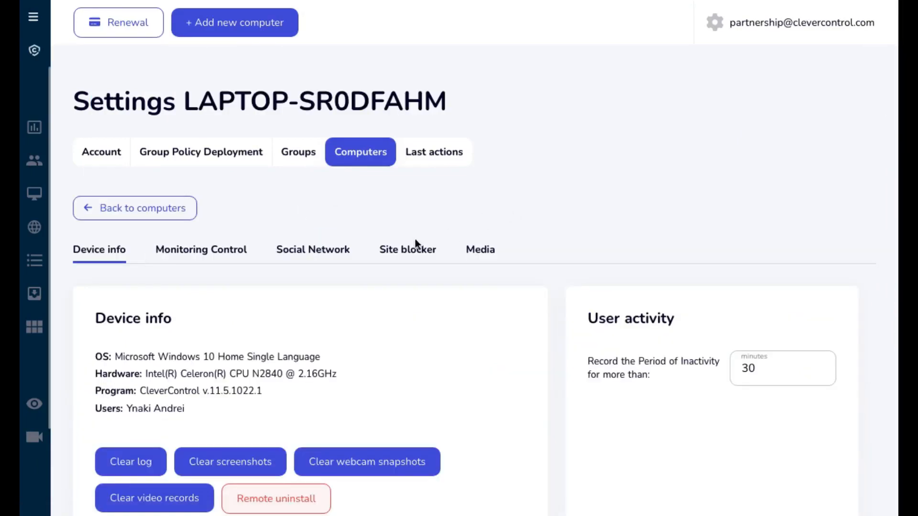
pyautogui.click(312, 248)
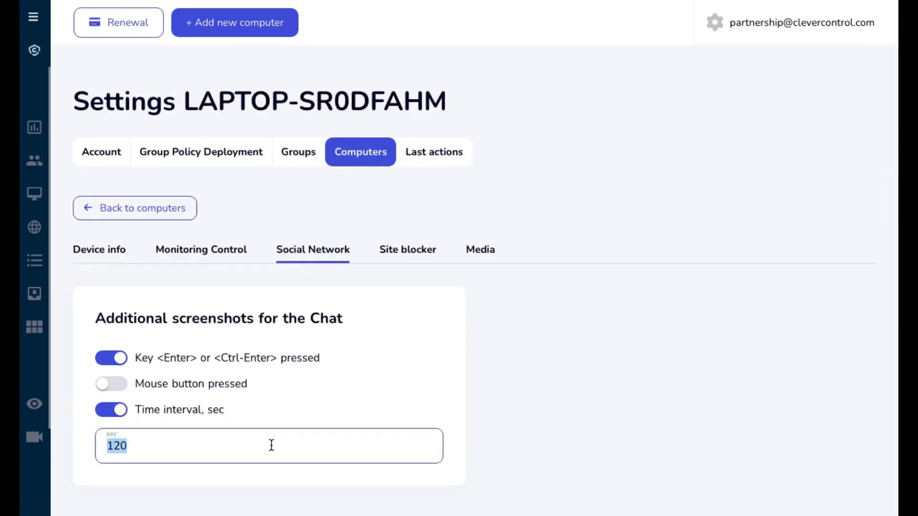